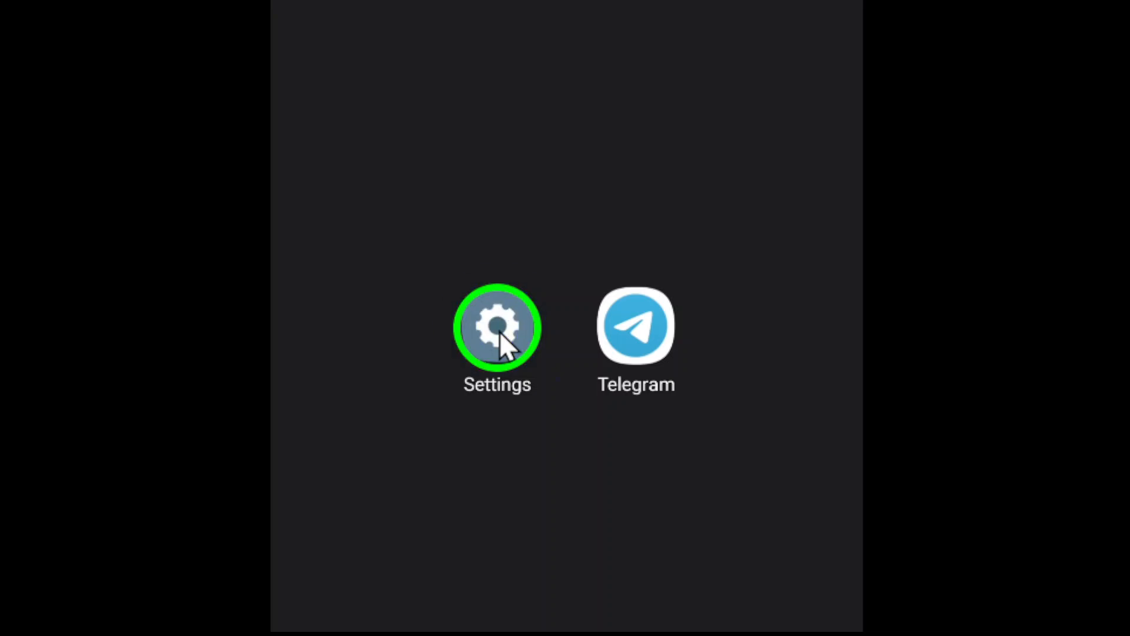
# Launch Settings and scroll the main list down to the Apps entry.
pyautogui.click(497, 328)
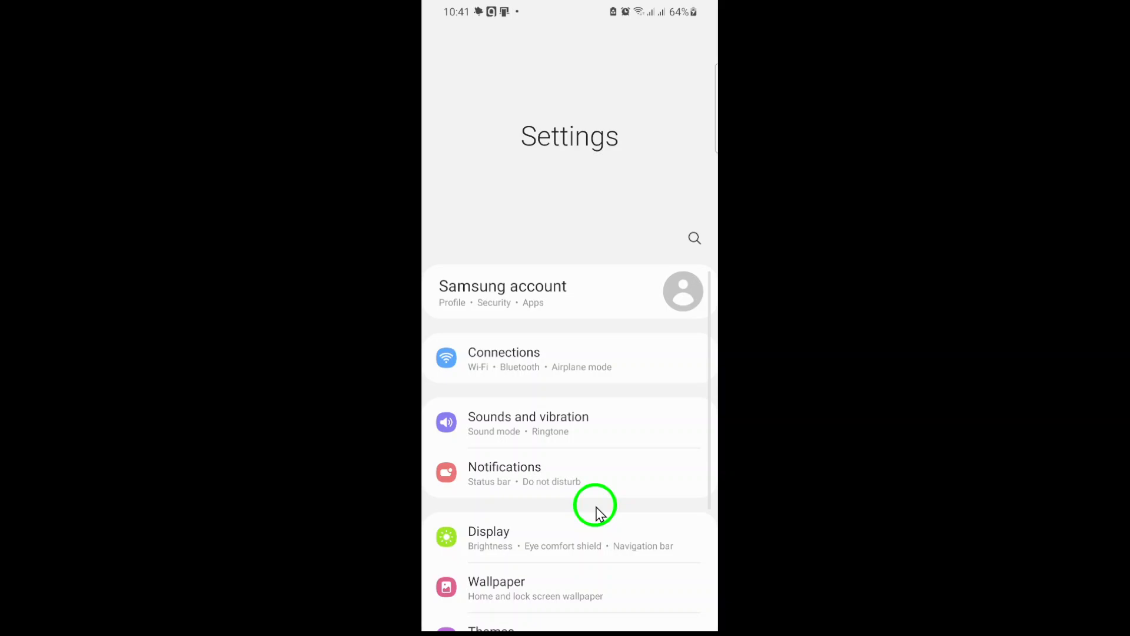
pyautogui.scroll(-3)
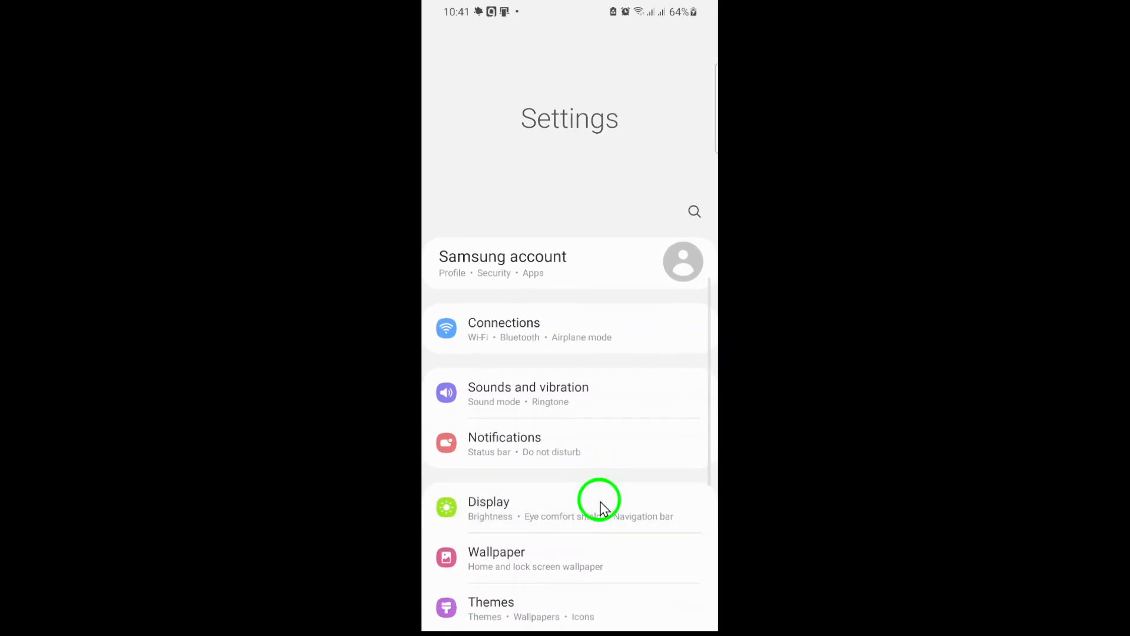
pyautogui.scroll(-3)
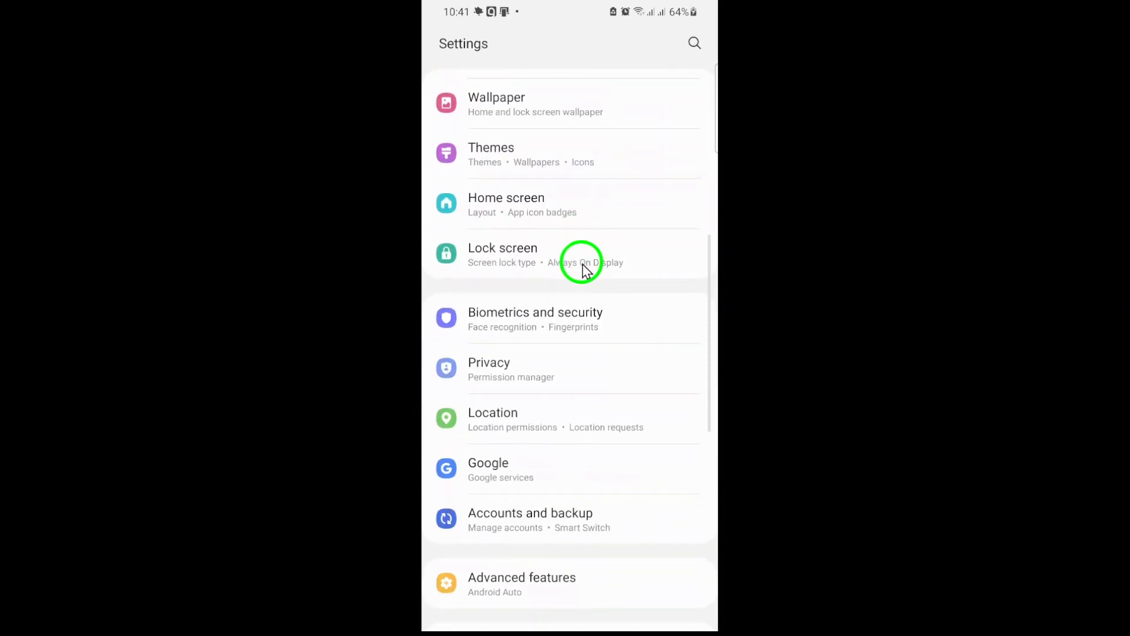
pyautogui.scroll(-3)
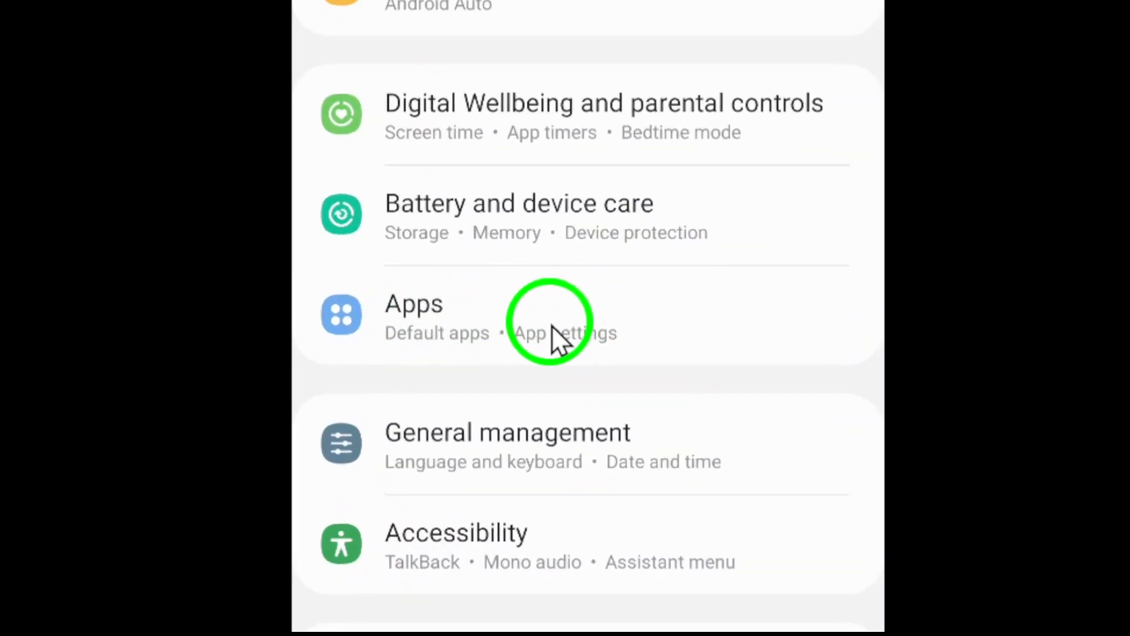
pyautogui.moveTo(566, 339)
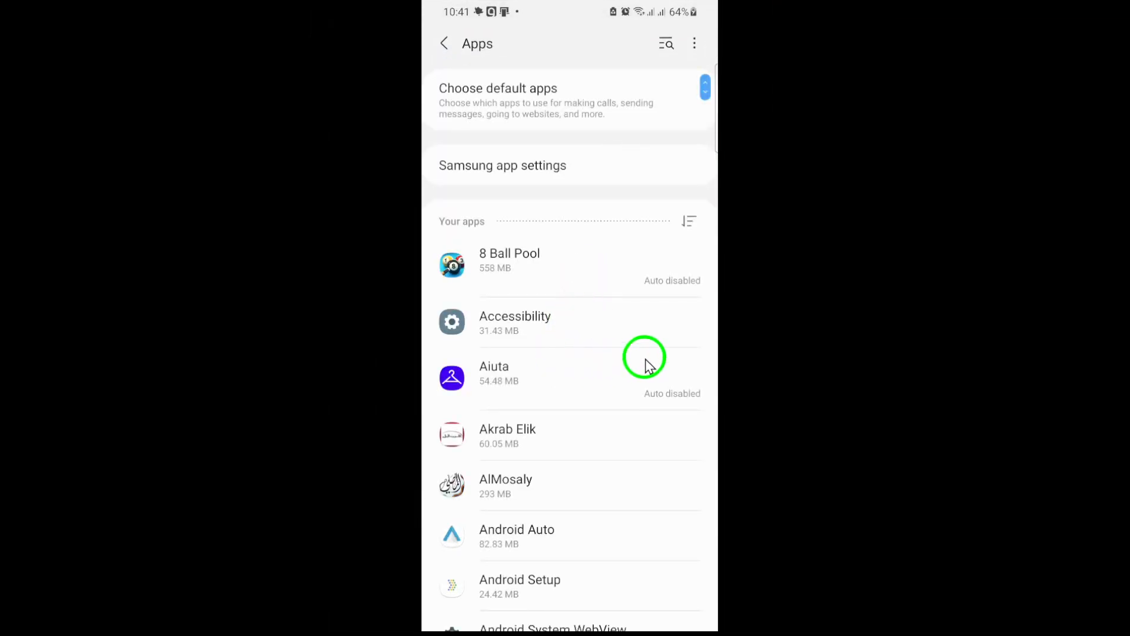
# Search the apps list for "te" and open Telegram's app info page.
pyautogui.click(667, 44)
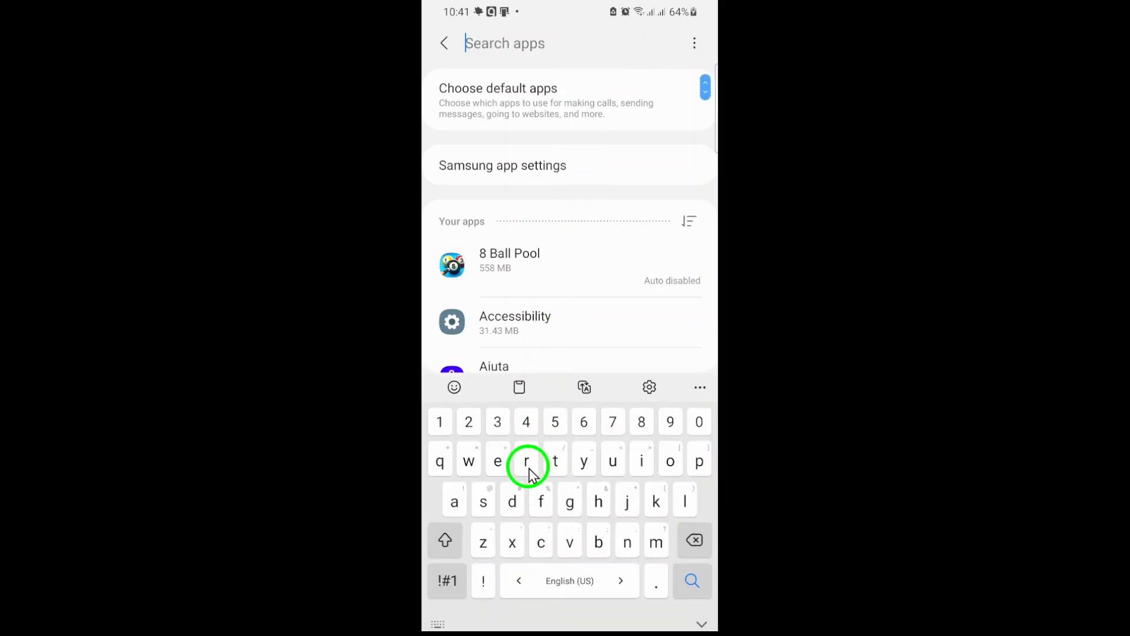
pyautogui.write('te')
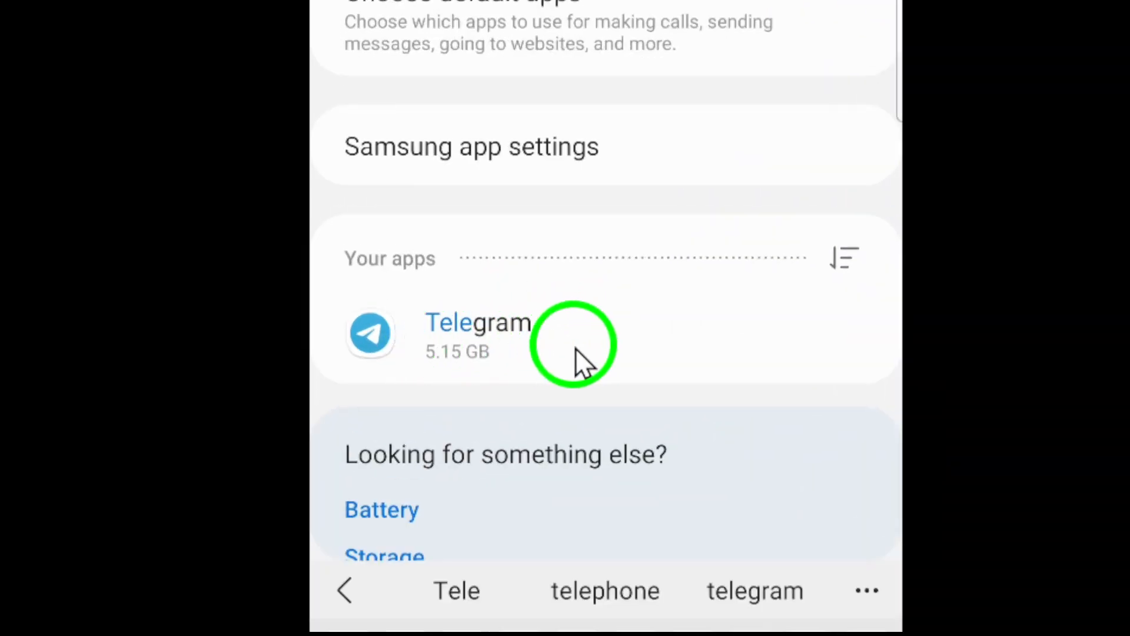
pyautogui.click(476, 332)
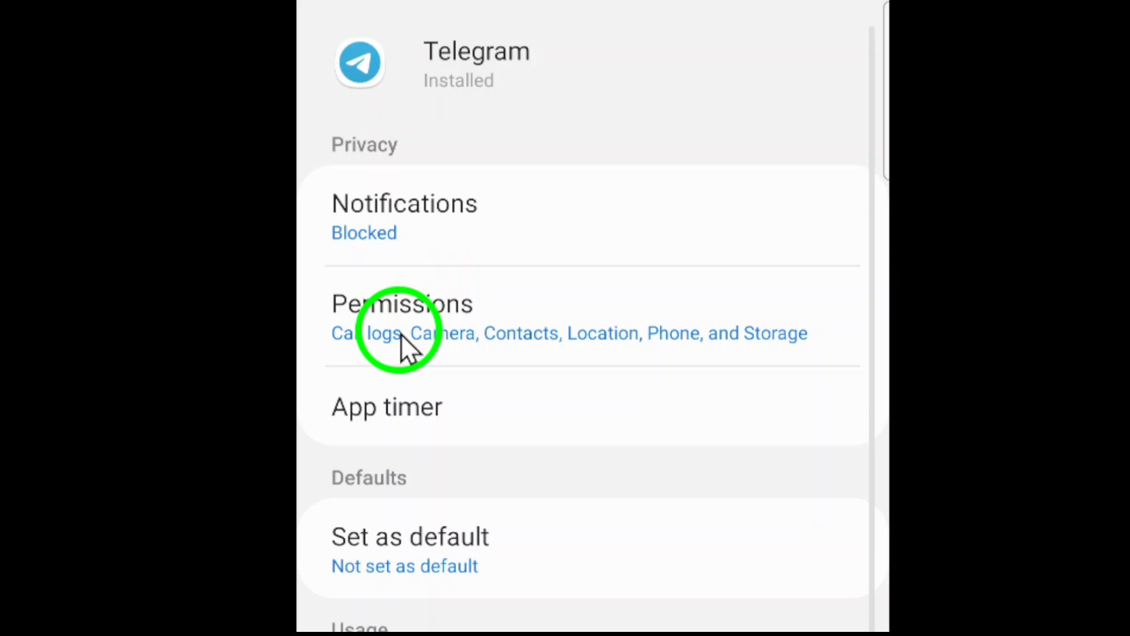
pyautogui.moveTo(558, 343)
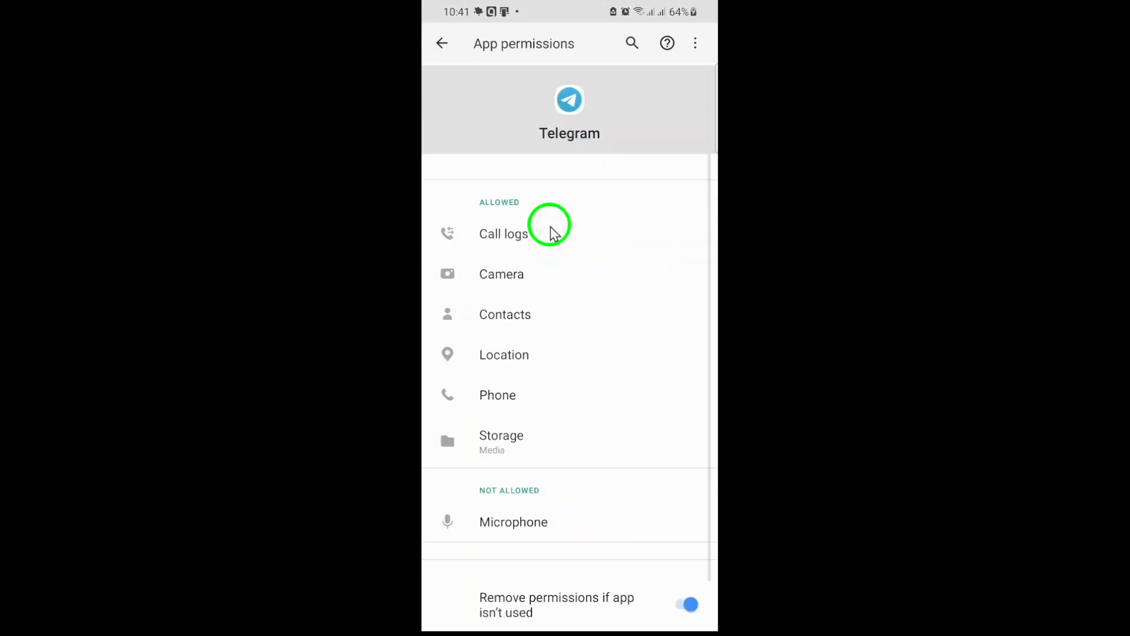
pyautogui.moveTo(628, 366)
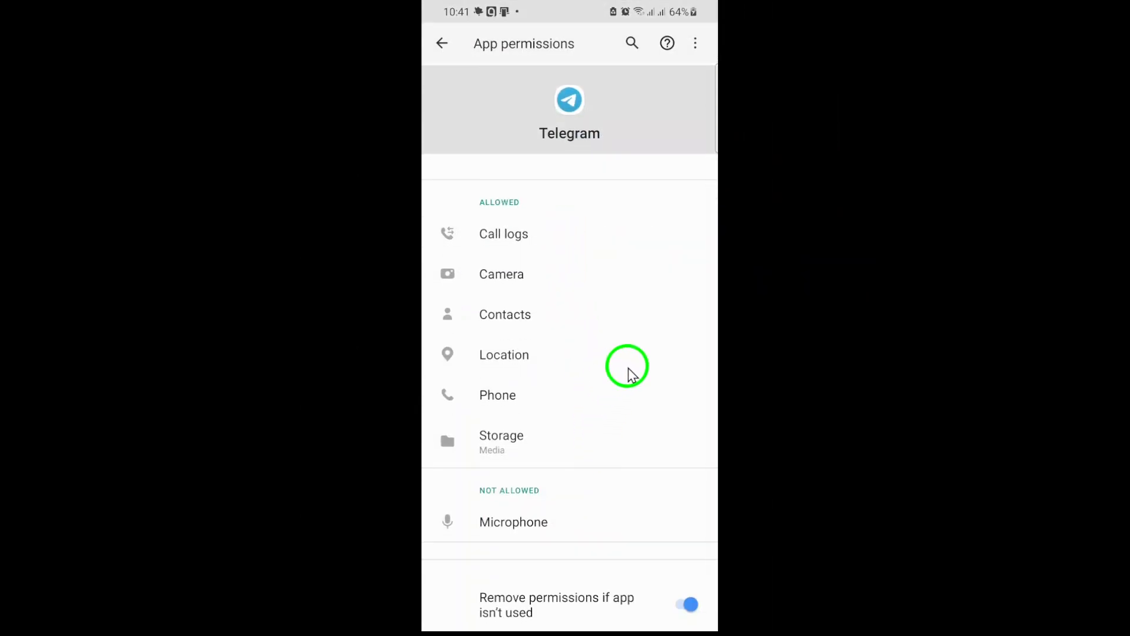
pyautogui.moveTo(590, 496)
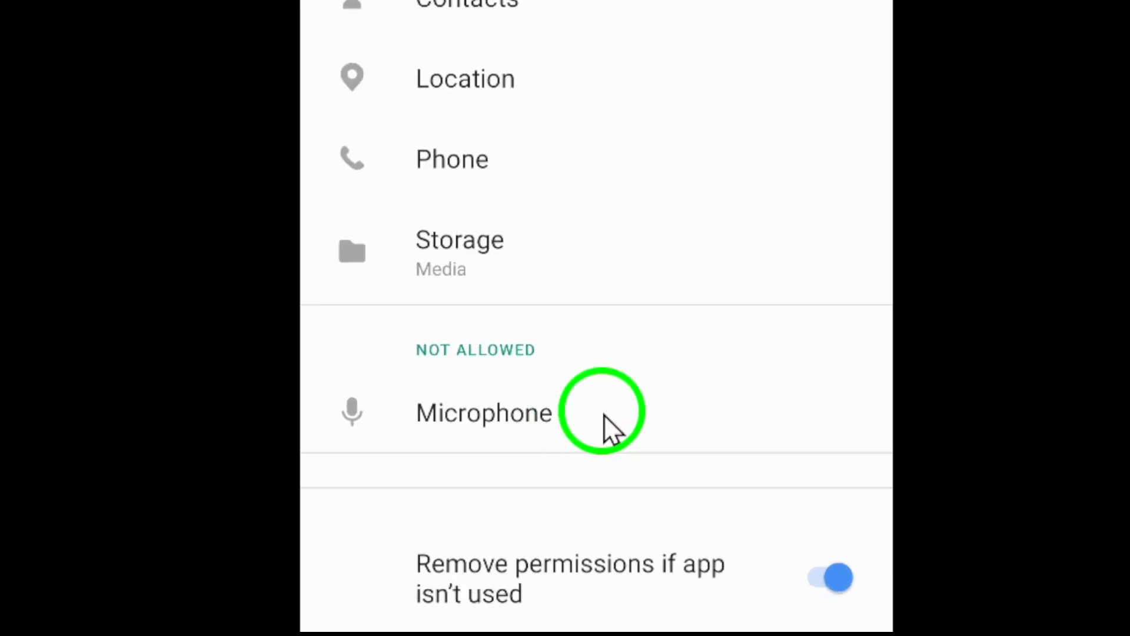
pyautogui.moveTo(620, 421)
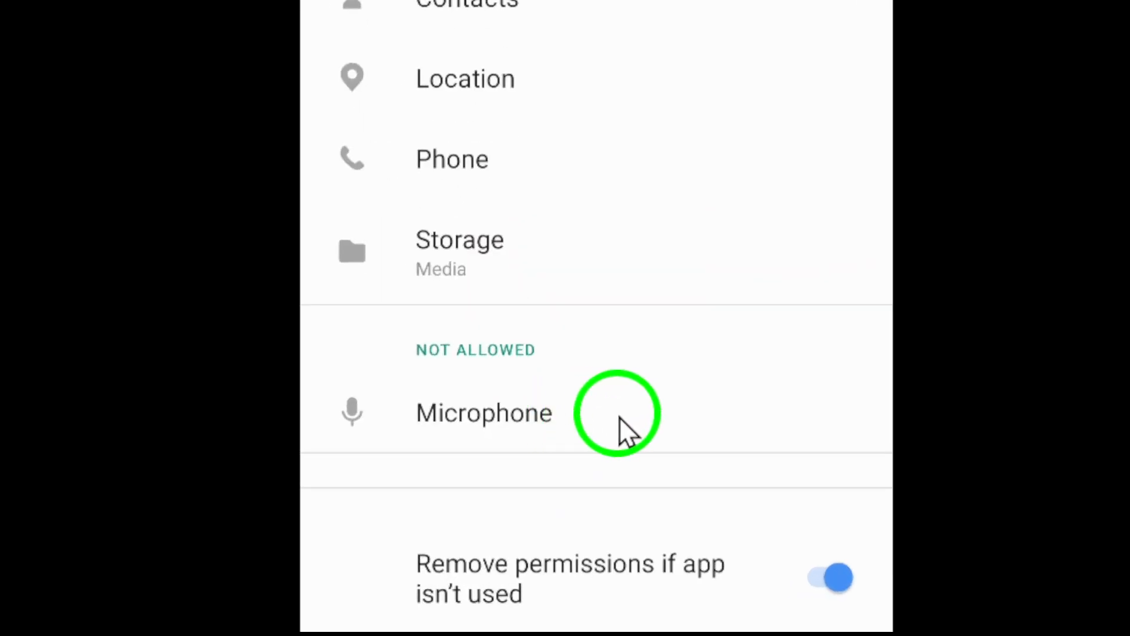
# Set Telegram's Microphone permission to 'Allow only while using the app'.
pyautogui.click(483, 412)
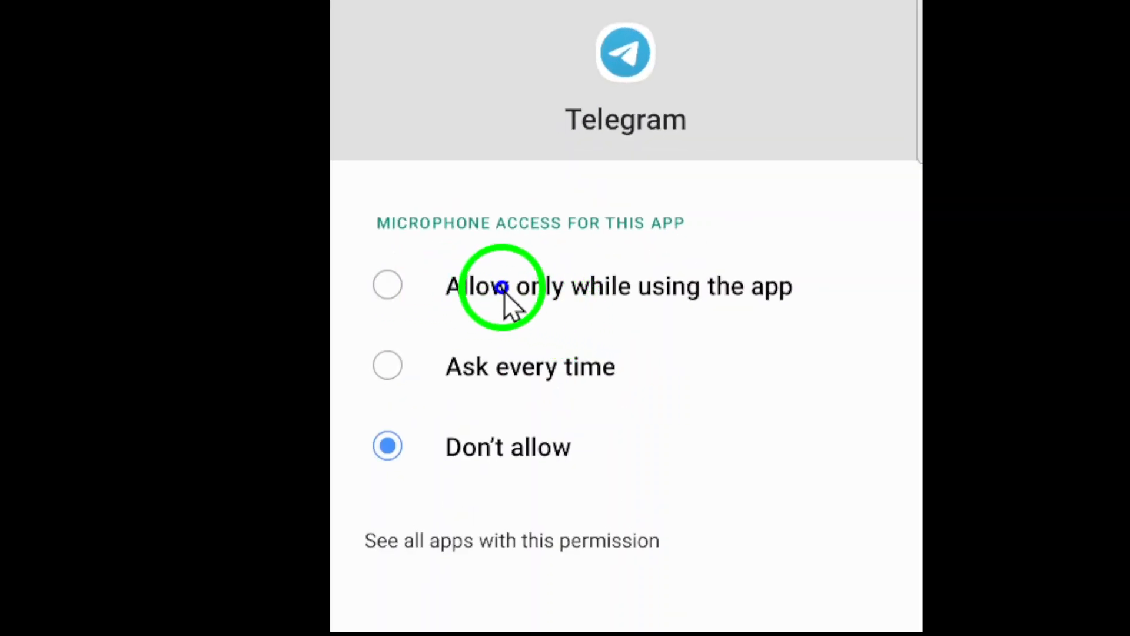
pyautogui.click(387, 285)
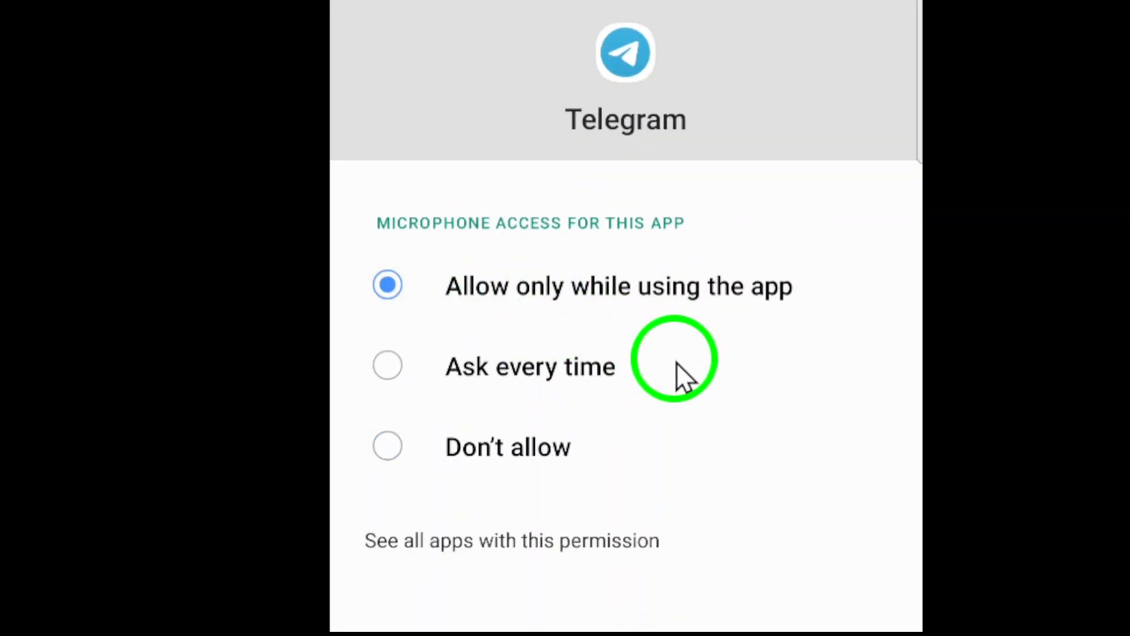